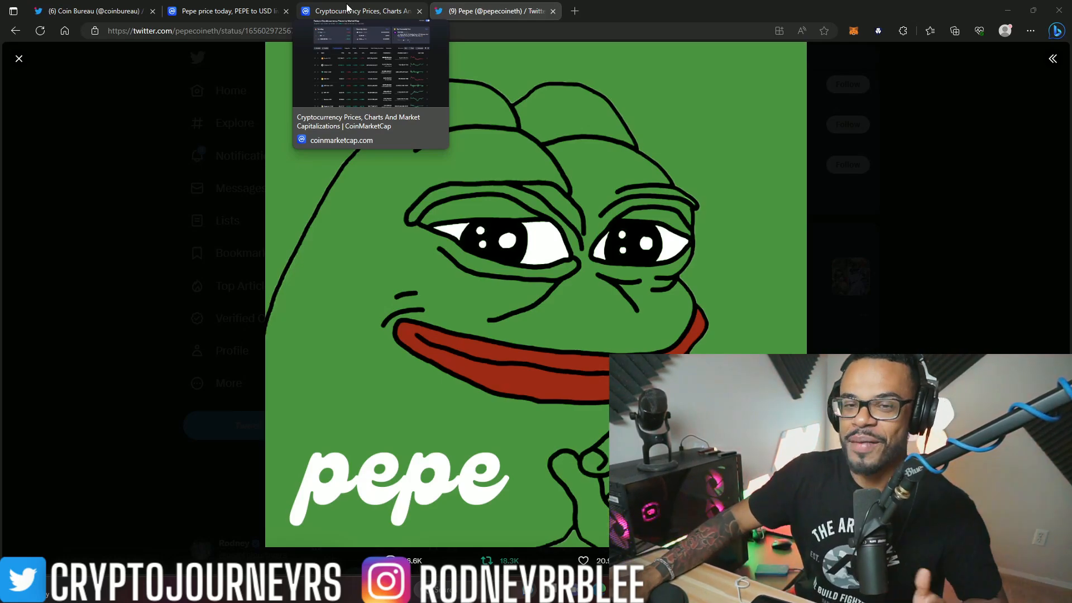
mouse_move(694, 10)
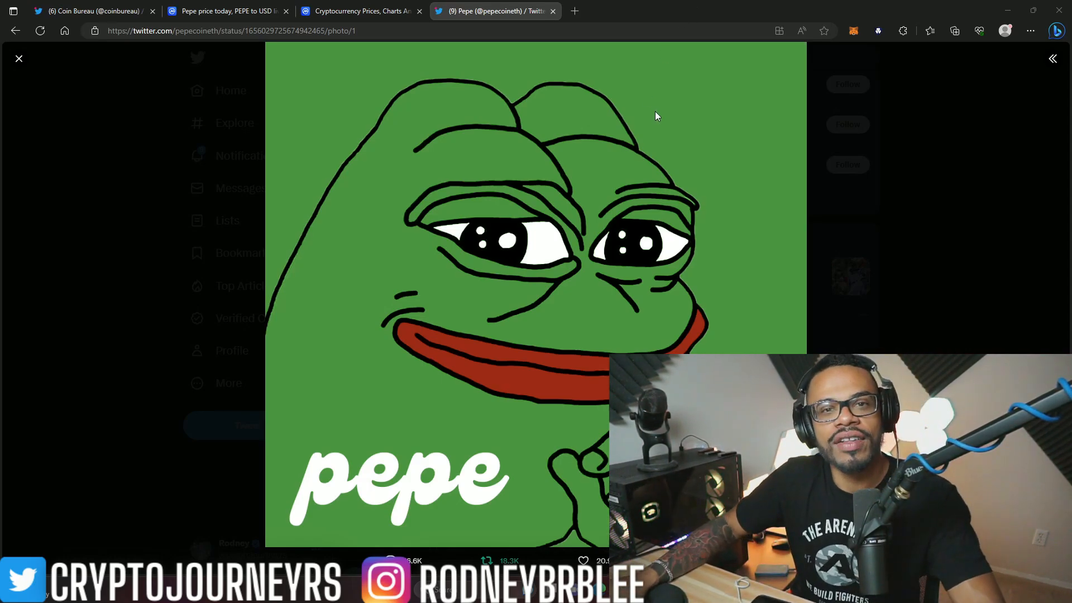
mouse_move(680, 117)
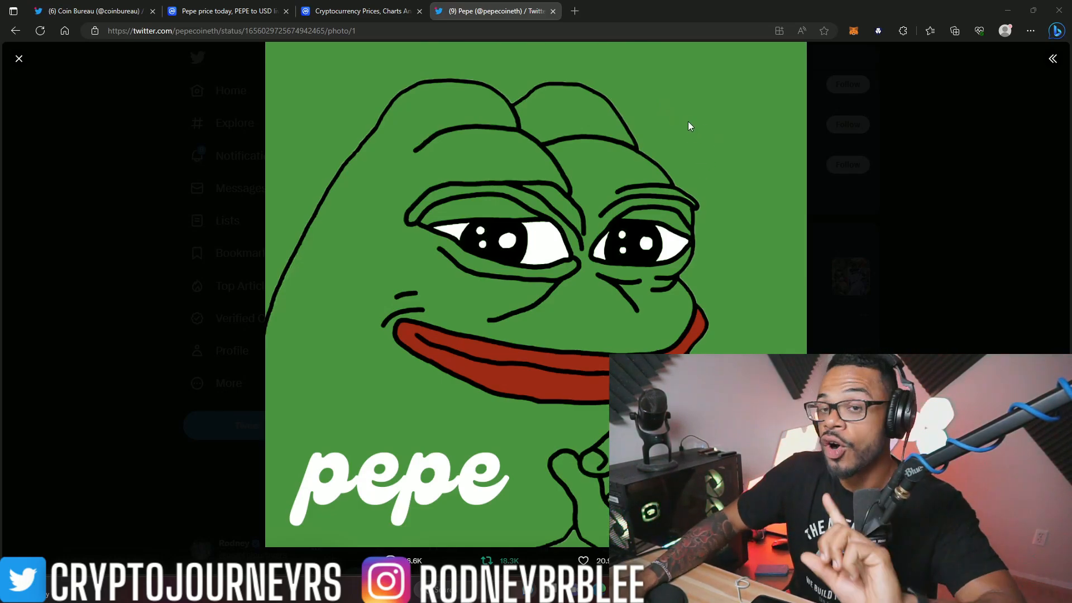
mouse_move(367, 11)
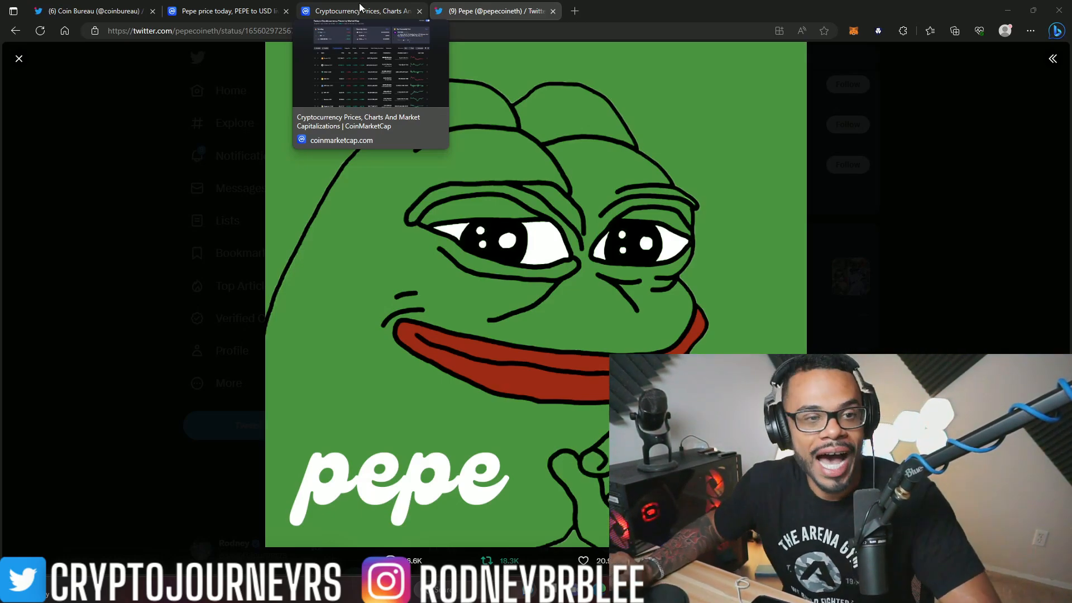
- Go from Pepe's price page to CoinMarketCap's prices-by-market-cap list, with Pepe trending
click(220, 10)
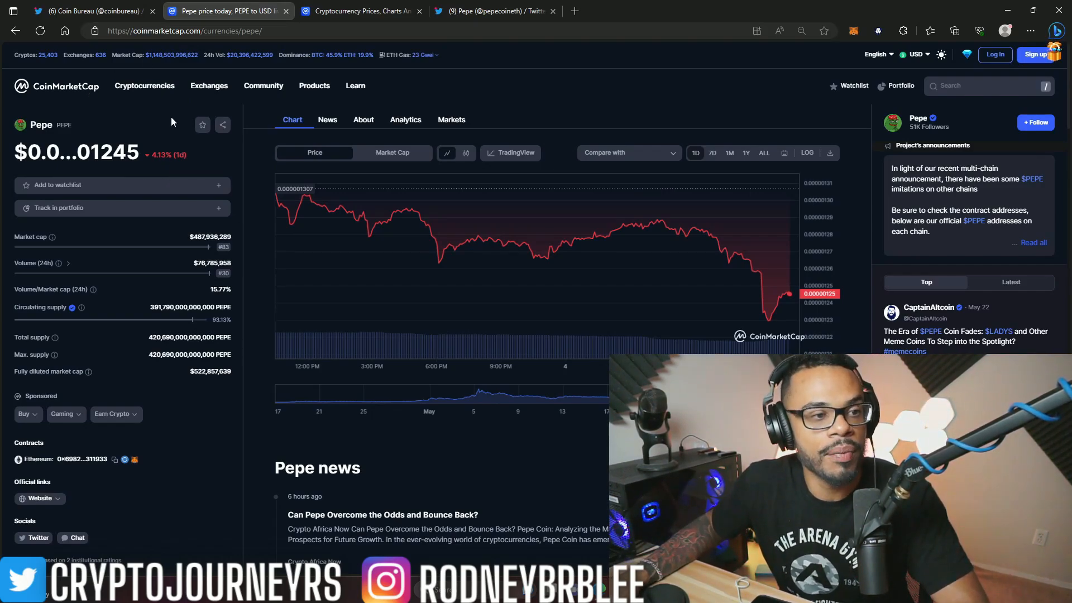
click(360, 12)
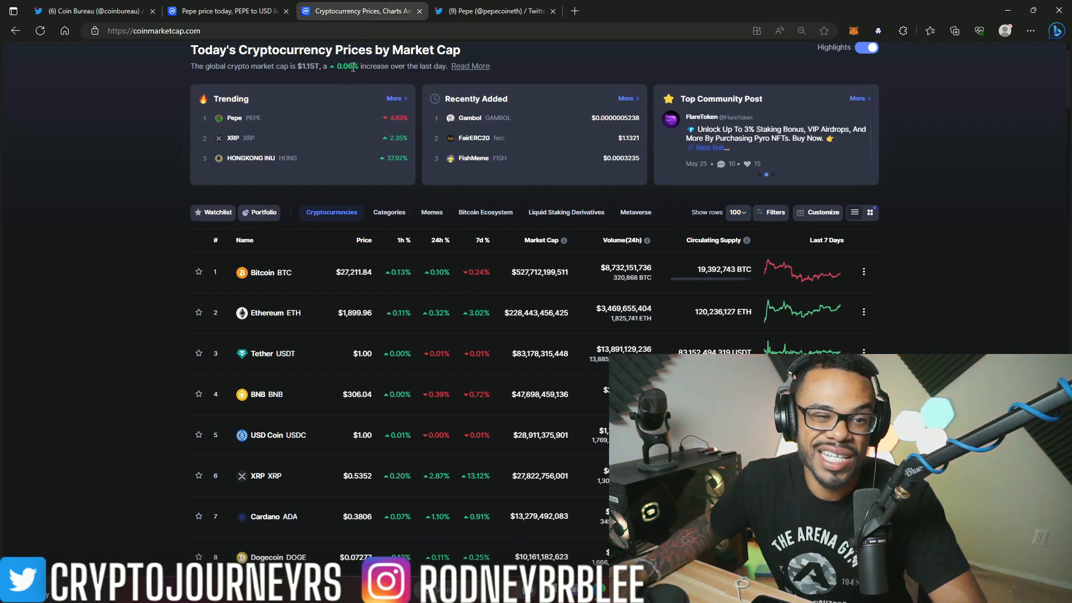
mouse_move(347, 81)
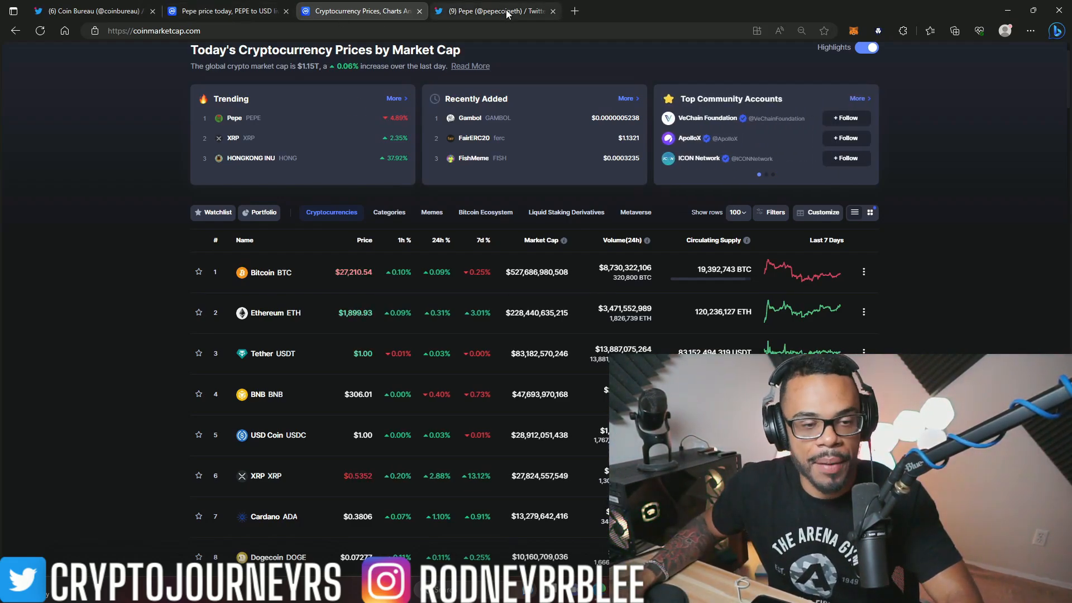
- Scroll Coin Bureau's feed past the Bitcoin beginner's guide and search-trends tweets
click(84, 10)
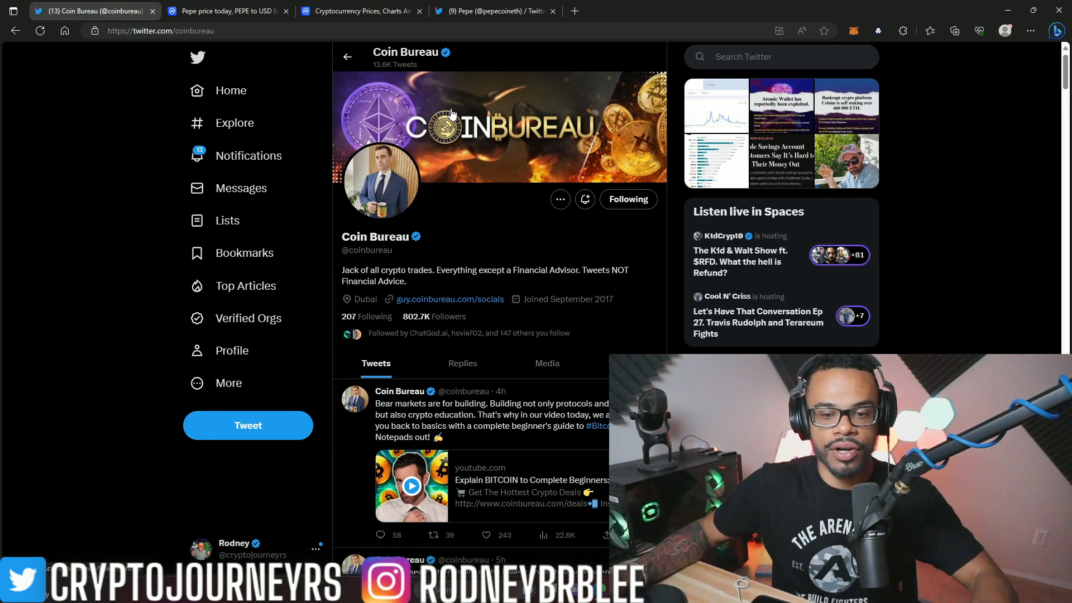
mouse_move(675, 290)
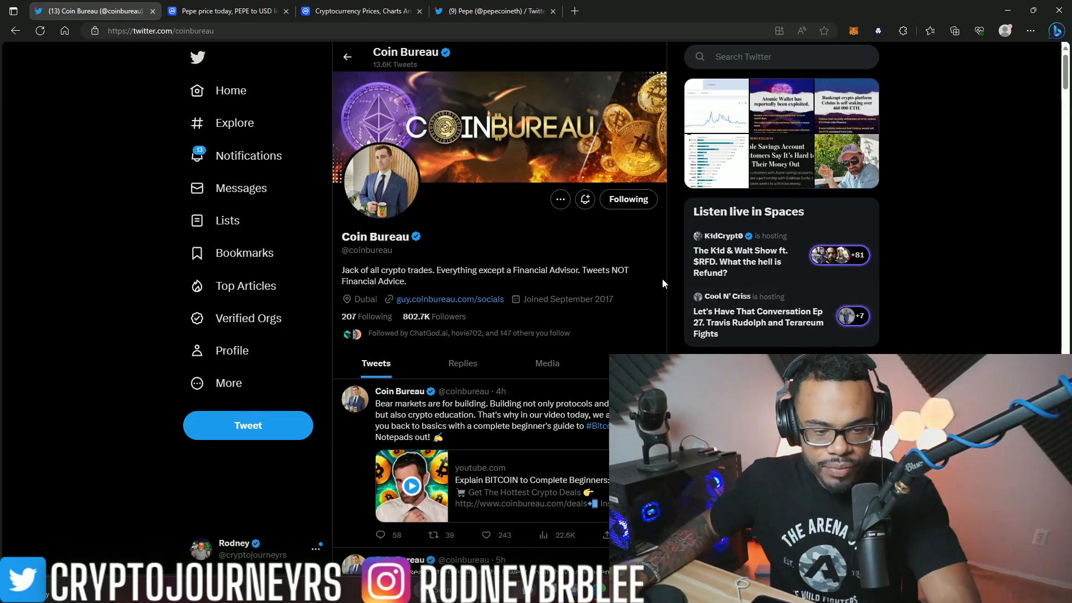
scroll(down, 3)
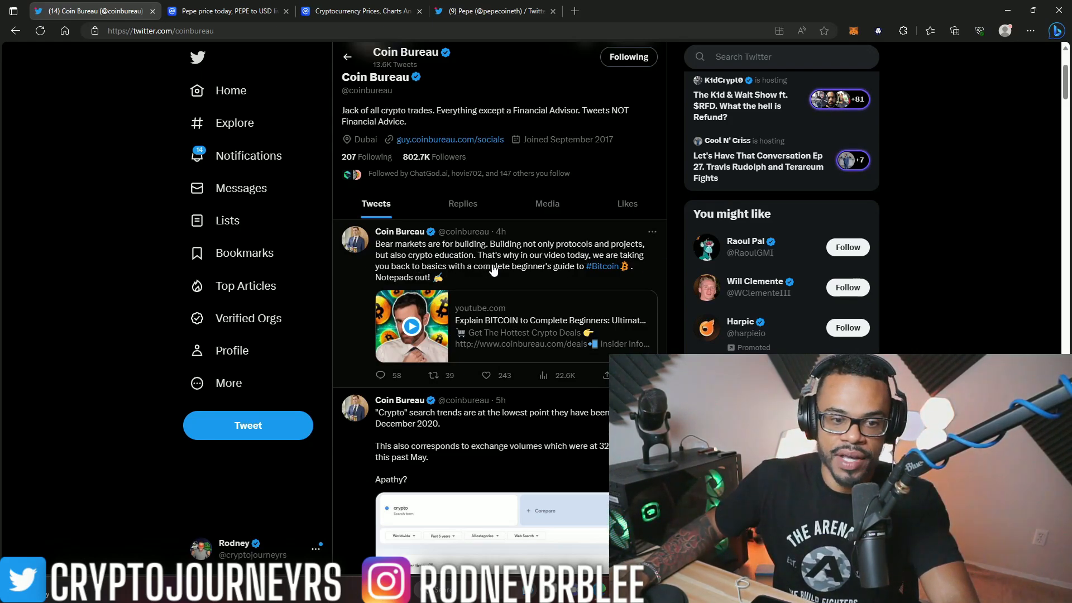
mouse_move(600, 281)
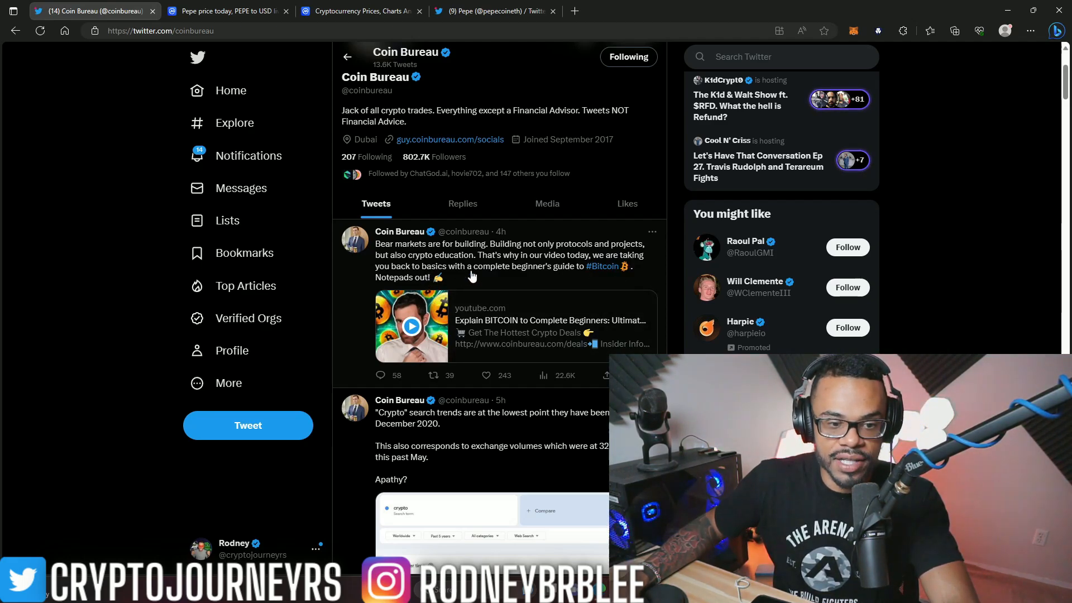
mouse_move(416, 281)
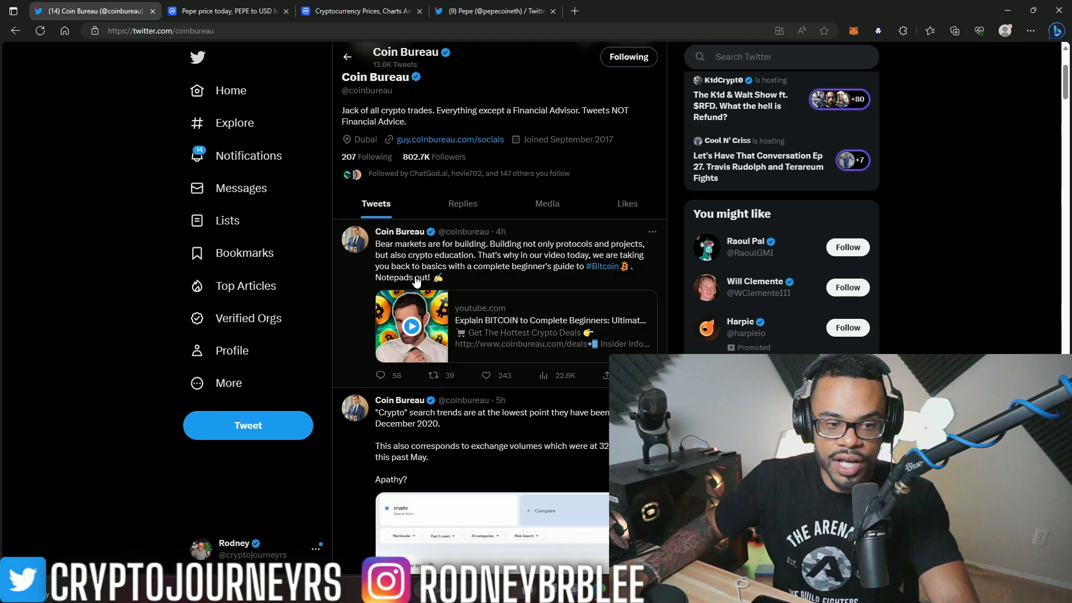
scroll(down, 3)
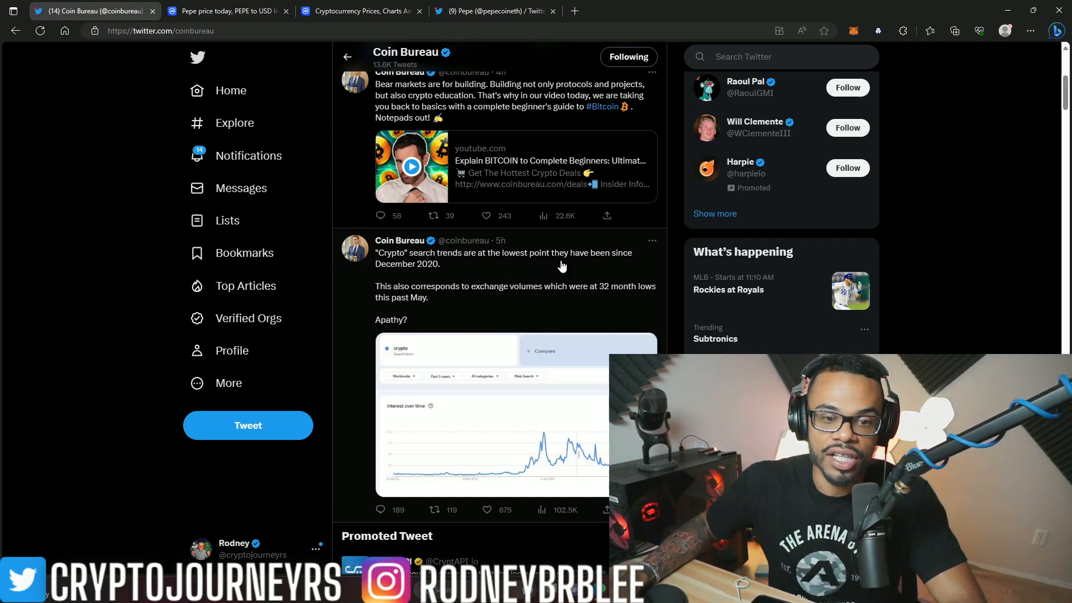
mouse_move(416, 283)
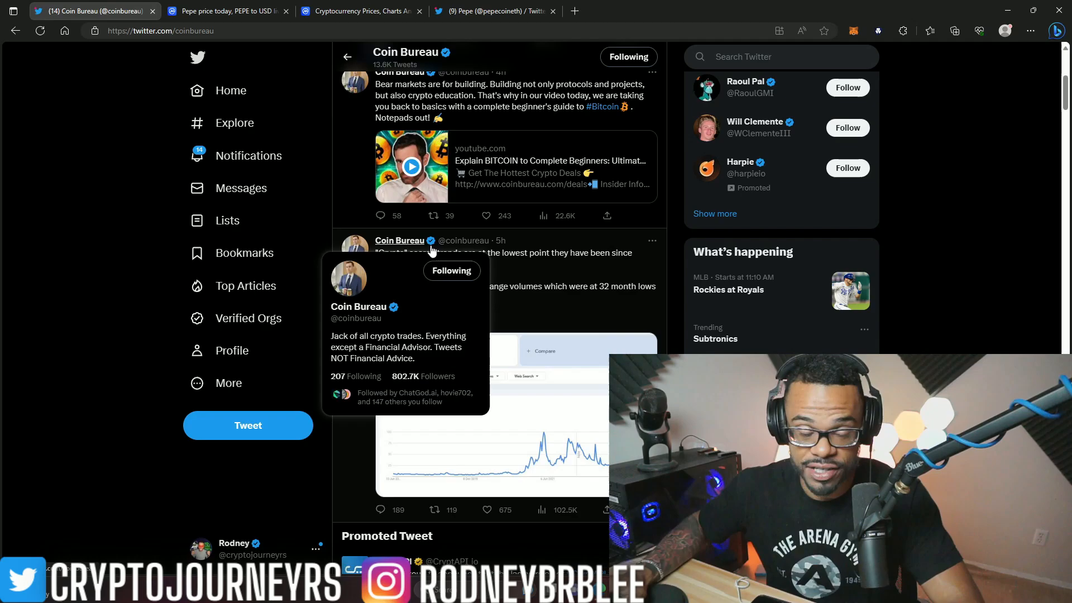
mouse_move(469, 299)
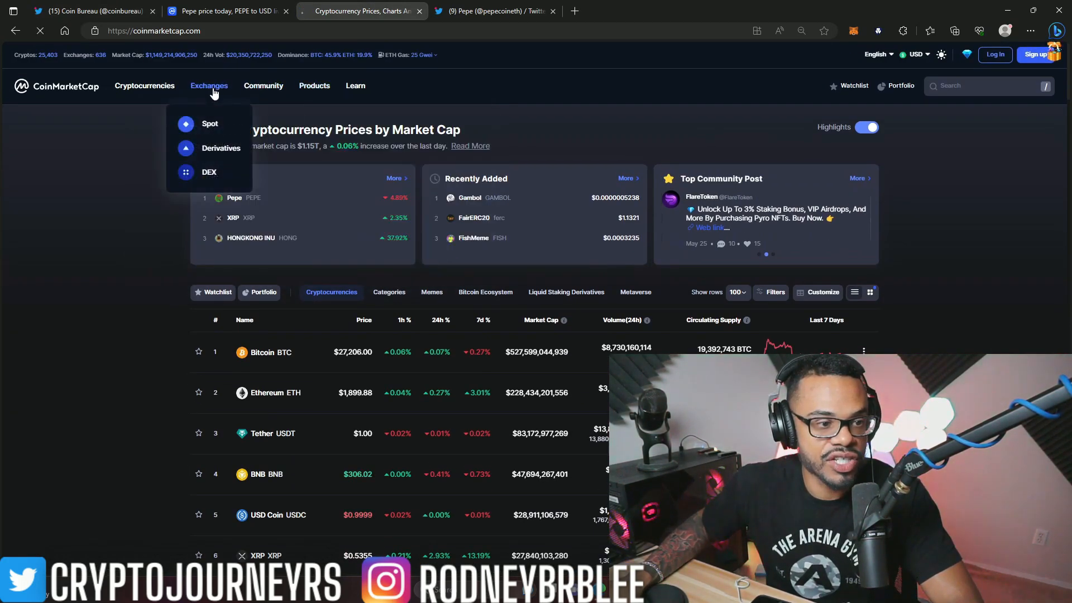
click(210, 124)
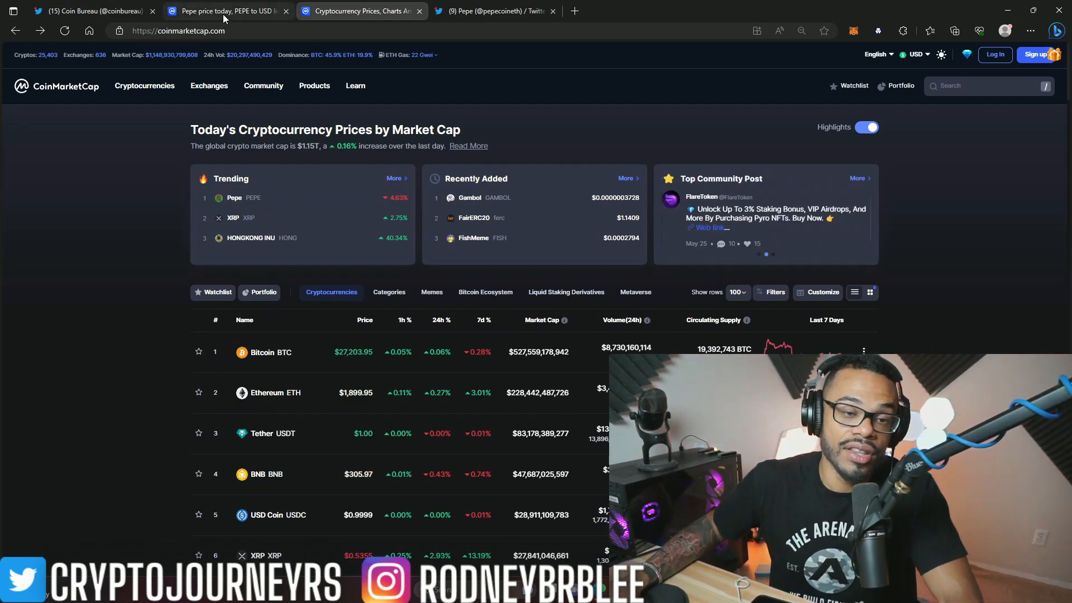
mouse_move(226, 18)
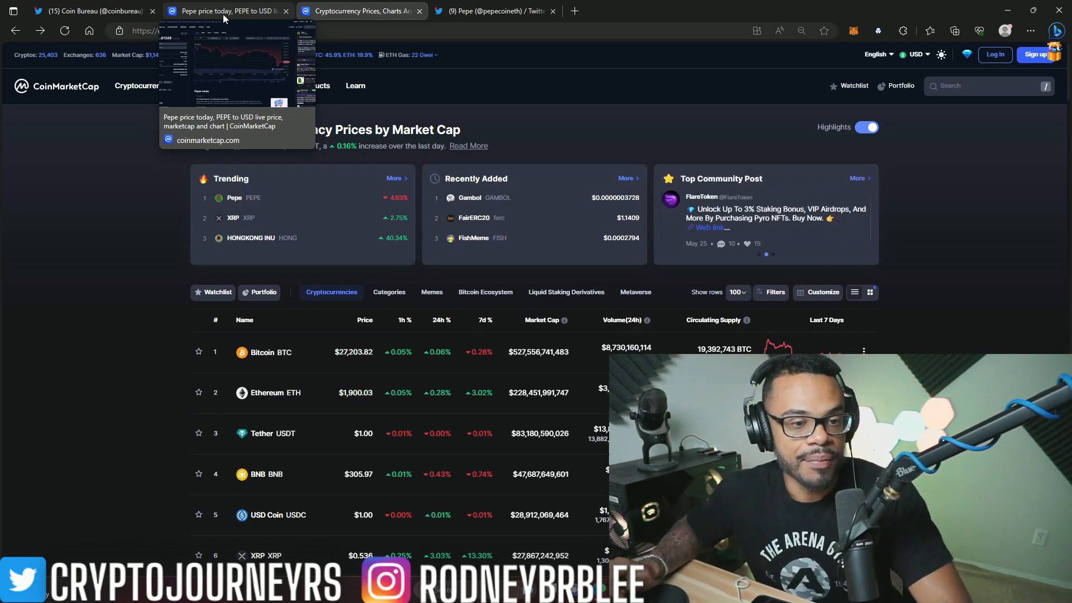
mouse_move(161, 5)
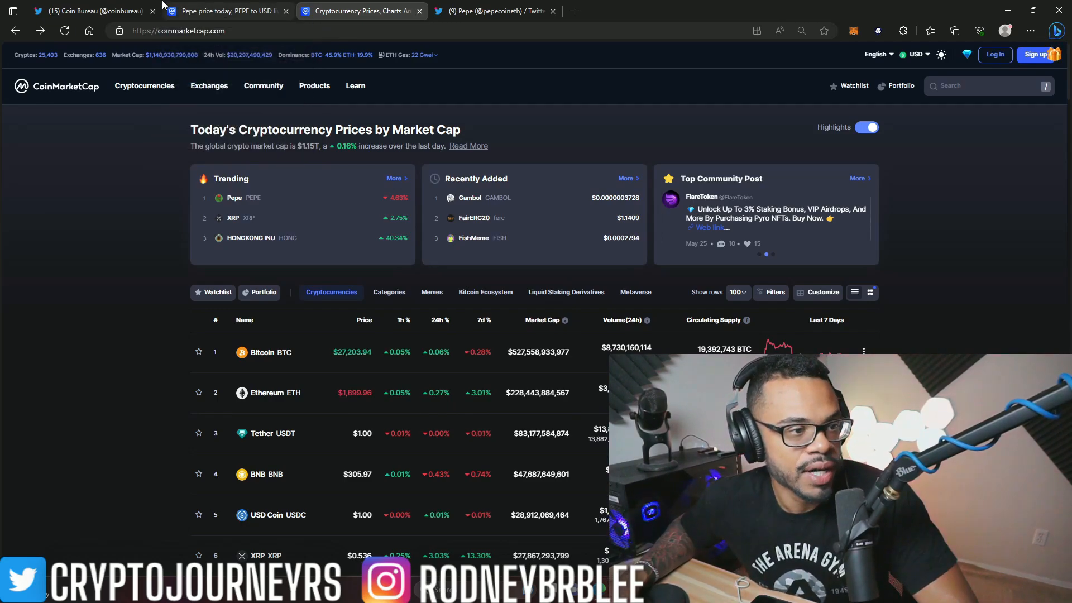
click(90, 11)
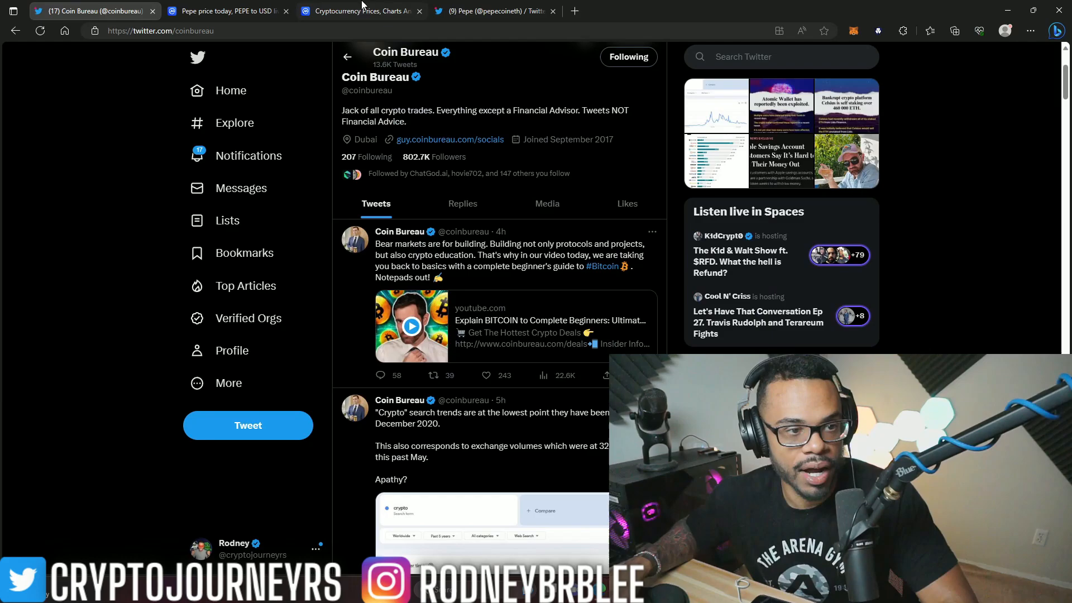
click(227, 11)
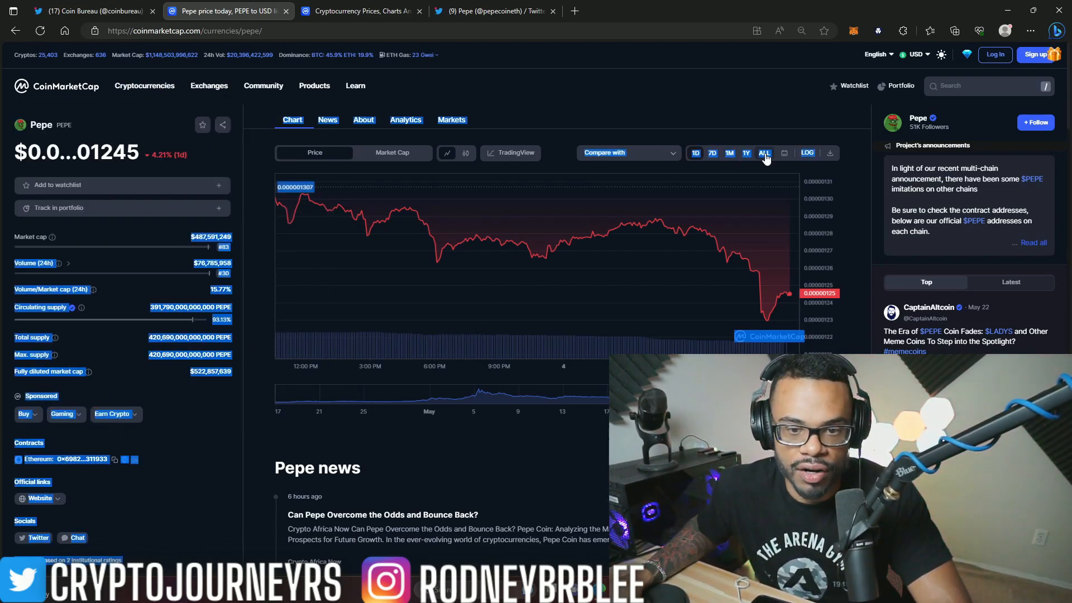
- Set Pepe's chart range to ALL, showing +2089.07%, after a brief Coin Bureau check
click(764, 153)
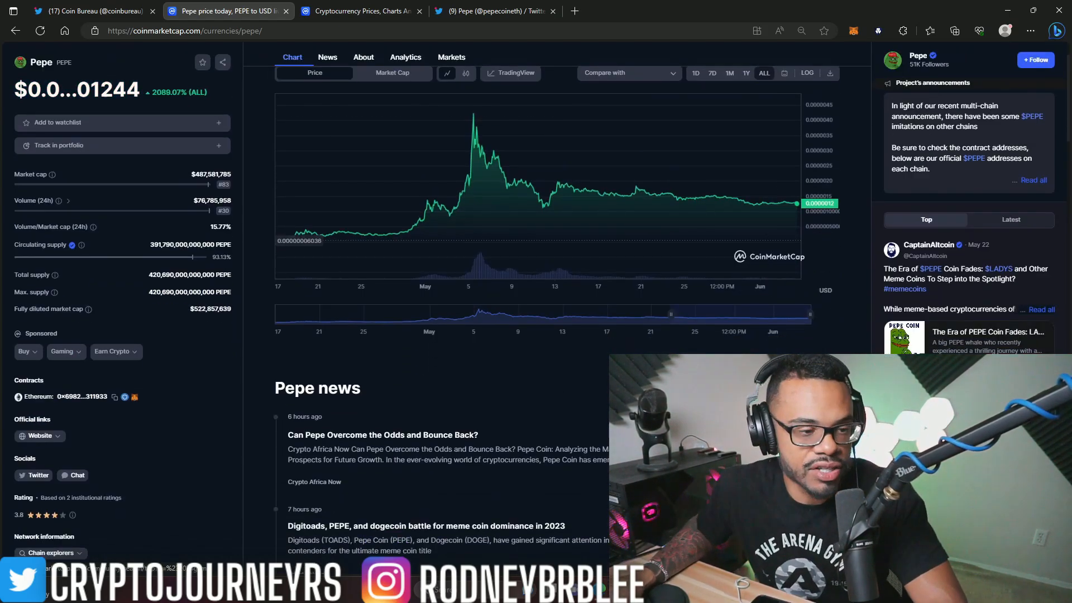
click(90, 10)
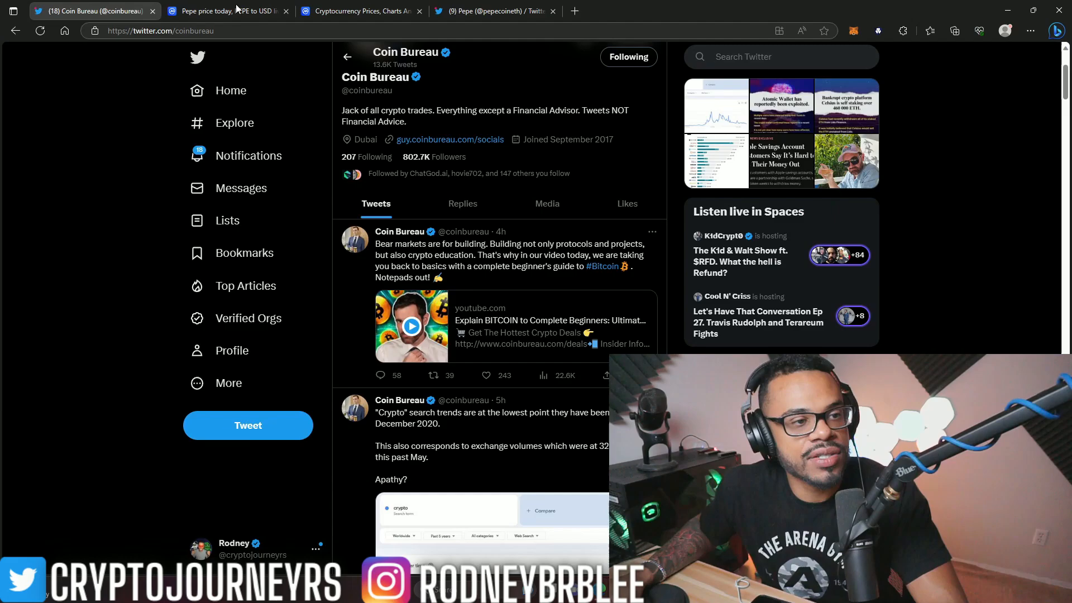
click(227, 12)
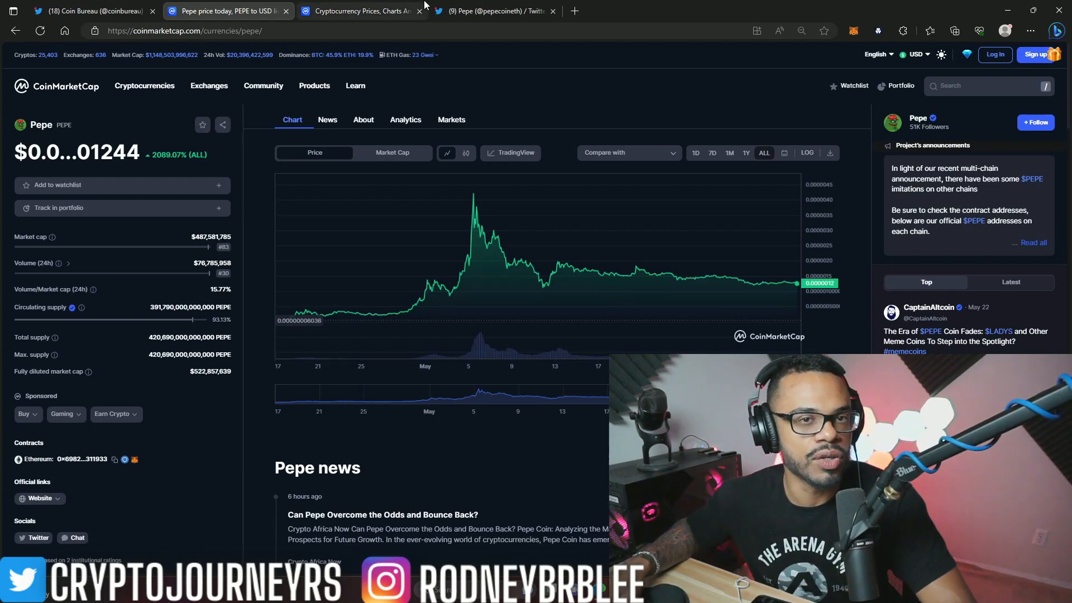
mouse_move(366, 10)
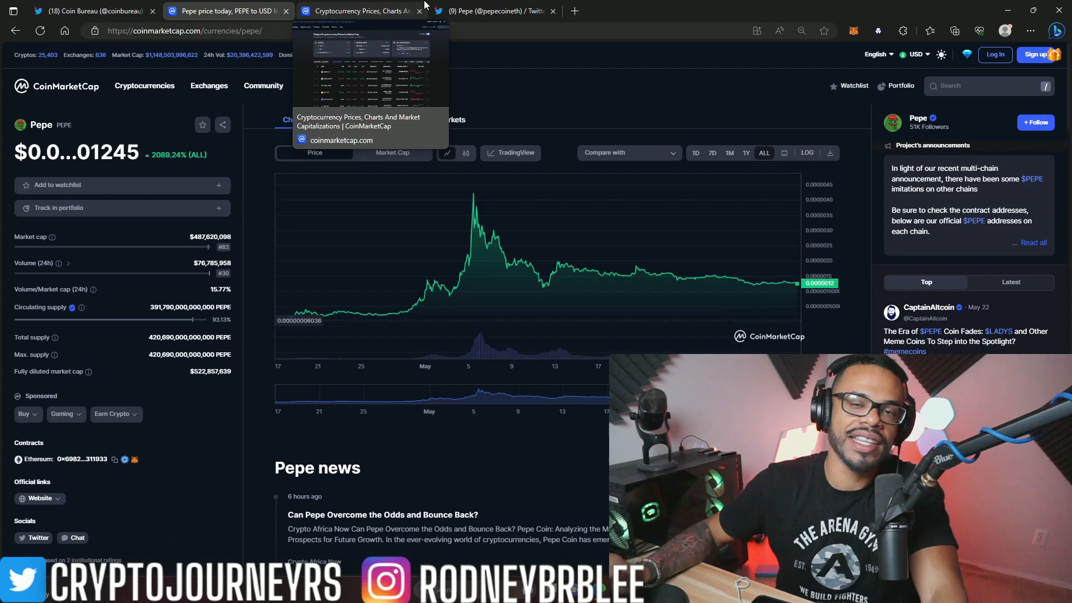
click(492, 10)
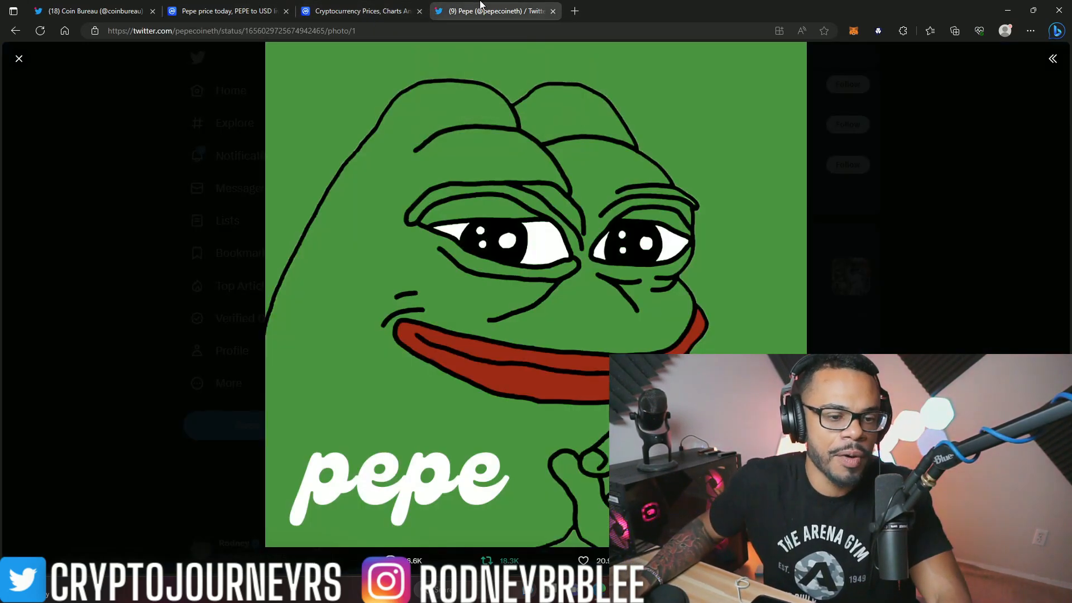
click(19, 58)
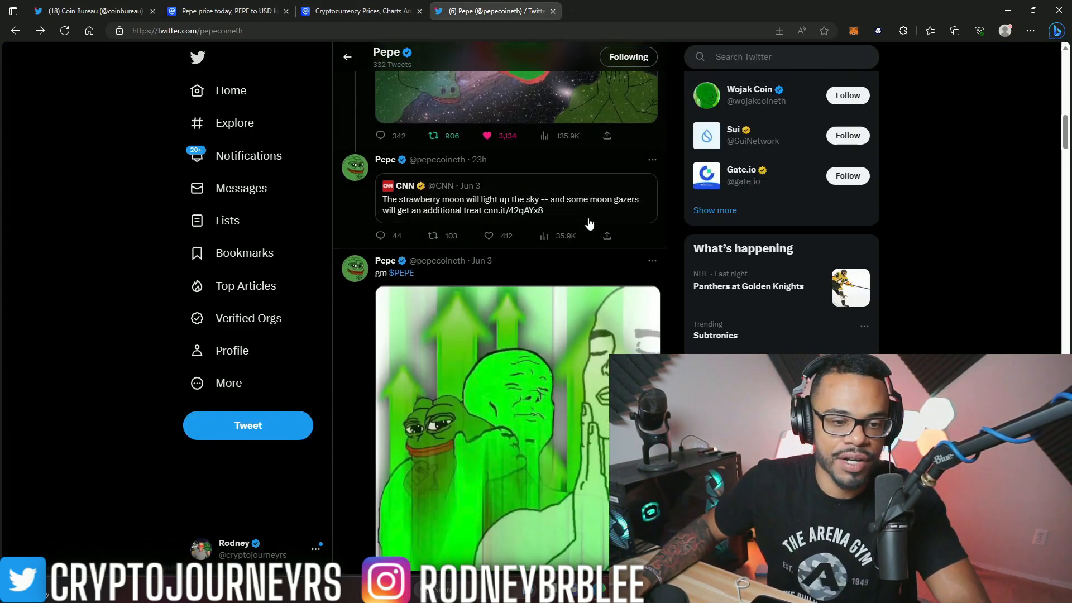
scroll(up, 3)
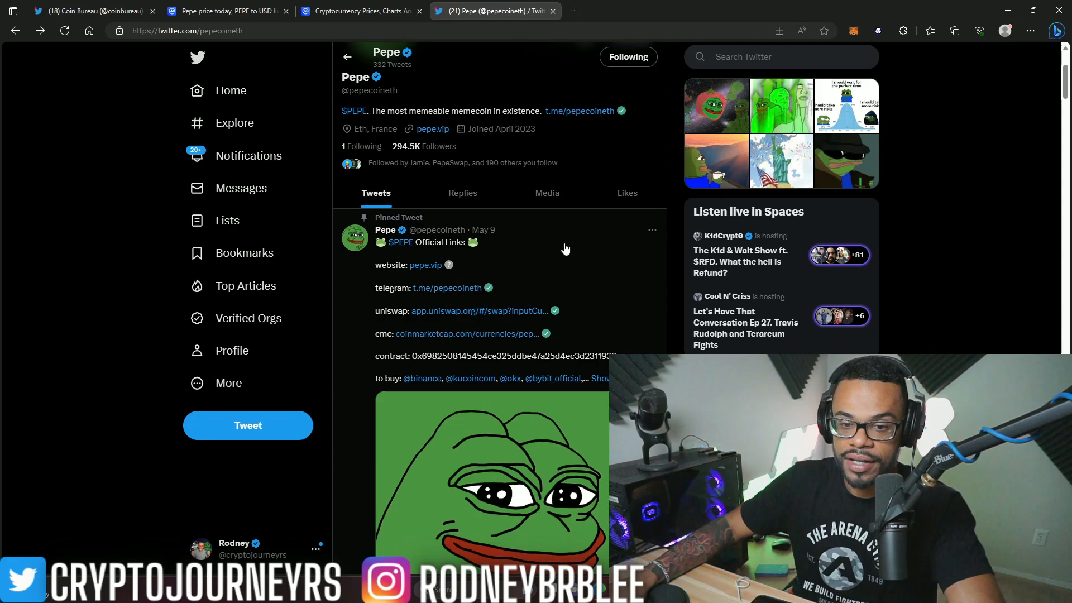
scroll(down, 3)
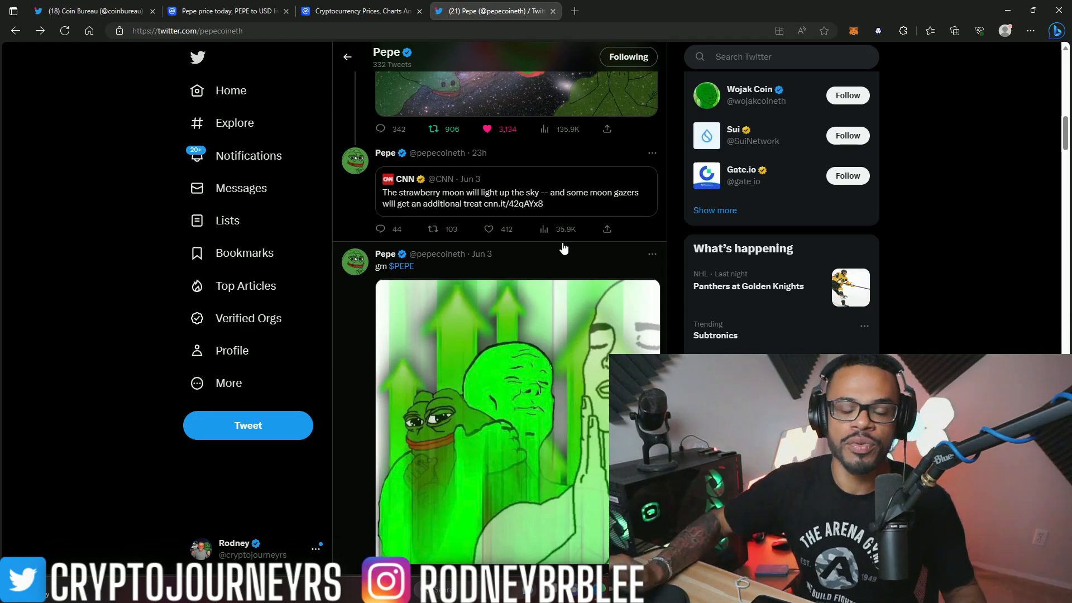
click(90, 11)
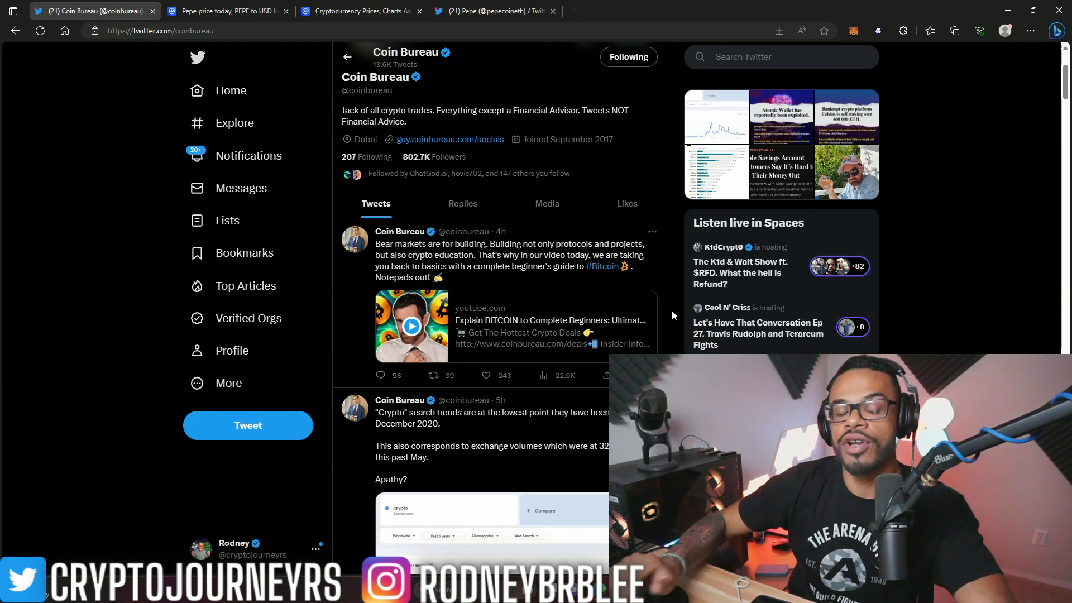
- Scroll Coin Bureau's feed down to the 'Apathy?' crypto search-trends tweet
scroll(down, 3)
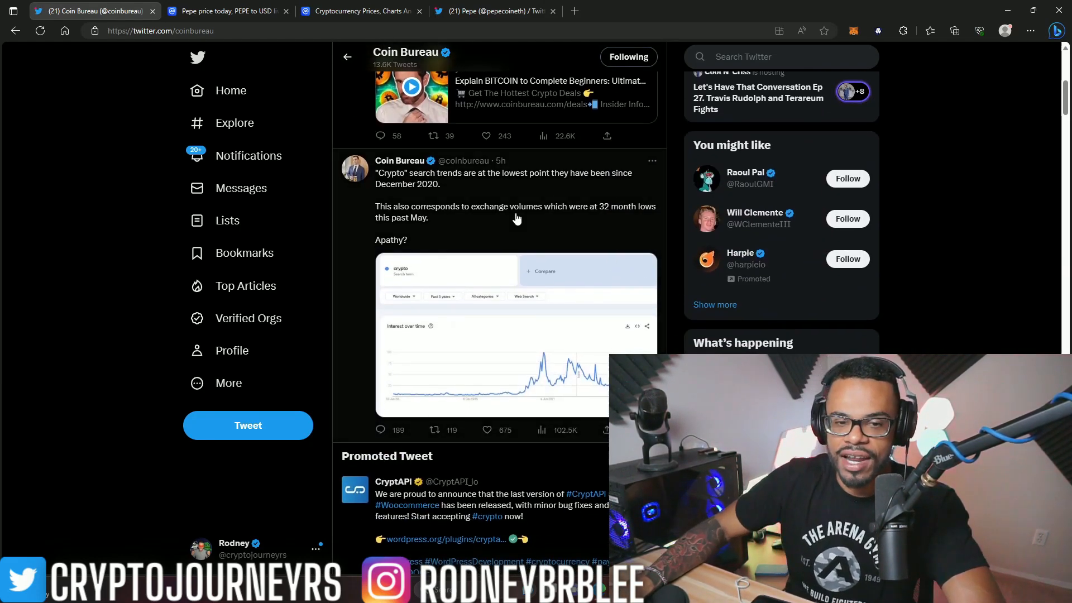
mouse_move(403, 184)
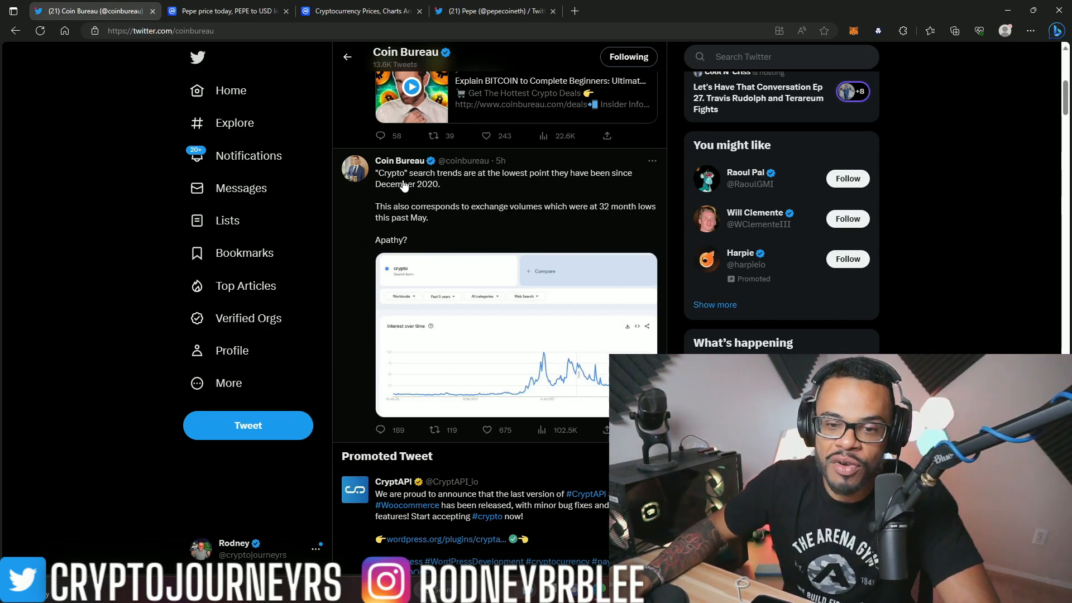